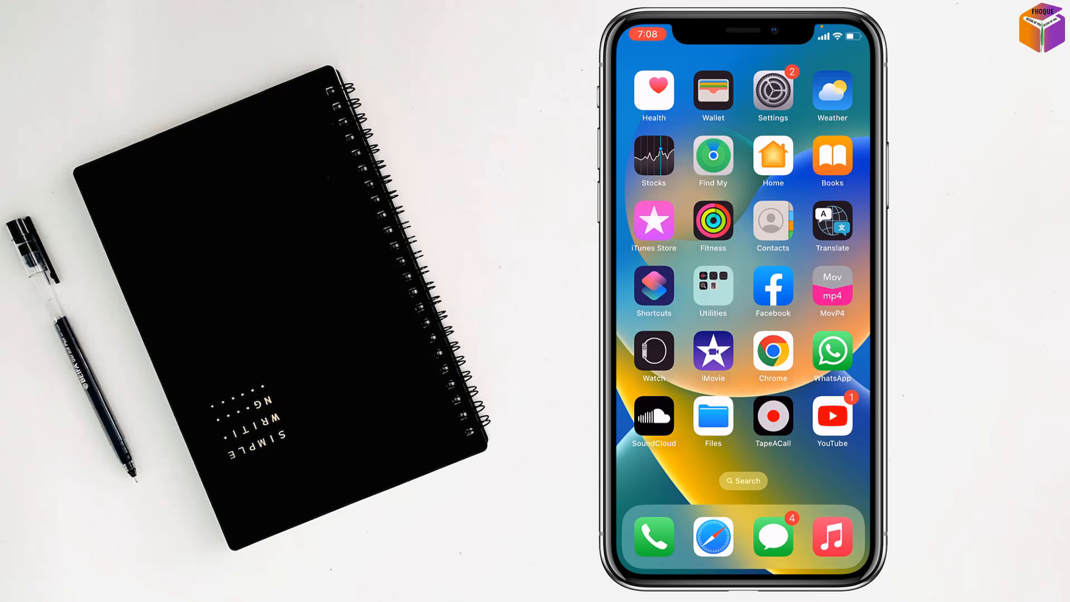
# Open Settings, glance at Home Screen options without changes, and return to the main list.
pyautogui.click(772, 89)
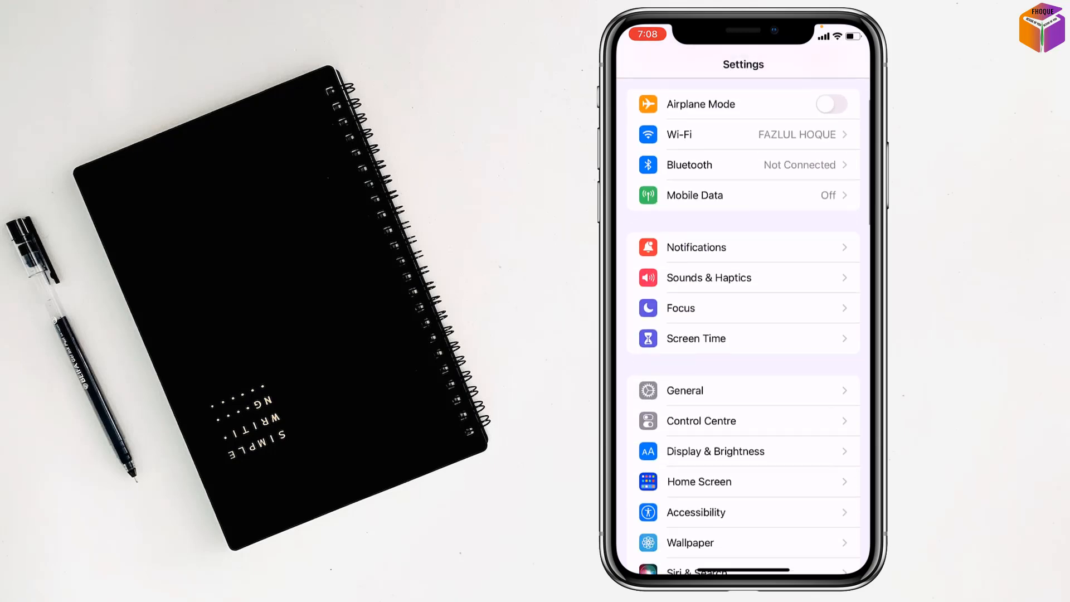
pyautogui.click(698, 481)
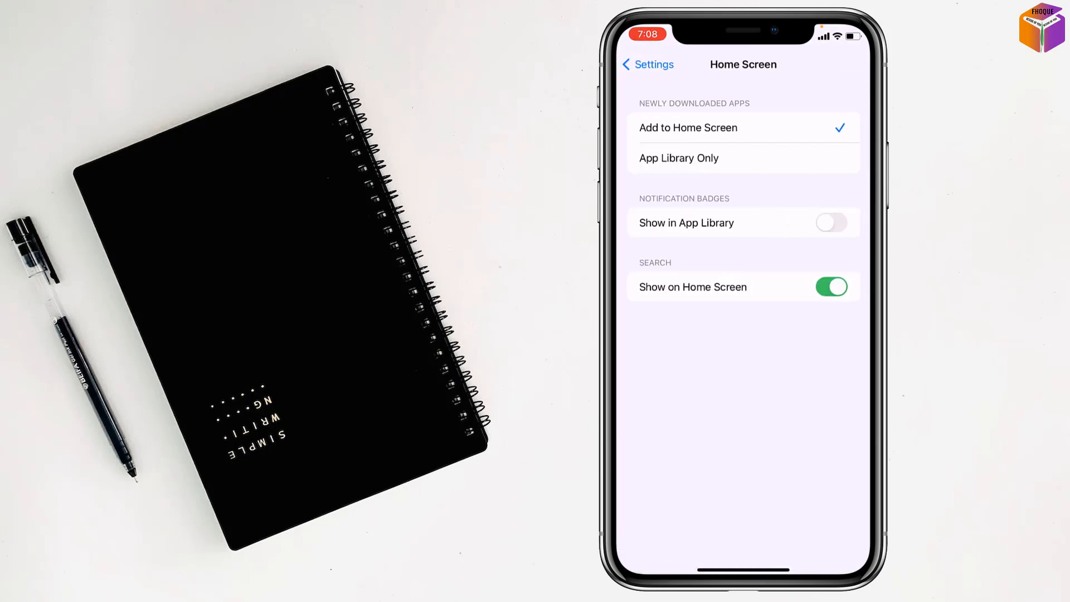
pyautogui.click(645, 64)
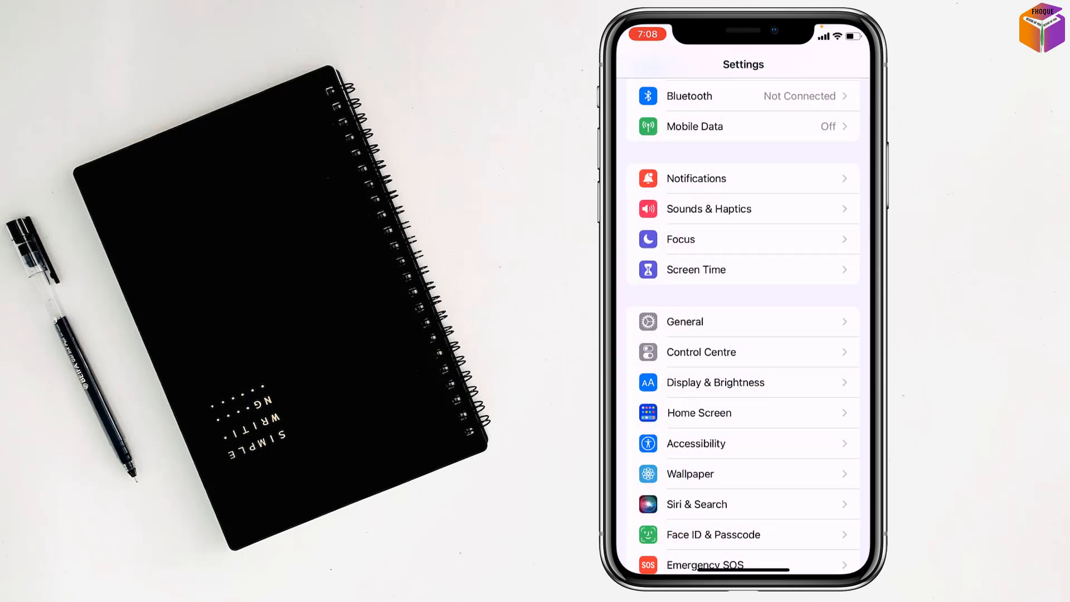
# Navigate through Accessibility to the Back Tap settings with Double Tap set to None.
pyautogui.click(695, 443)
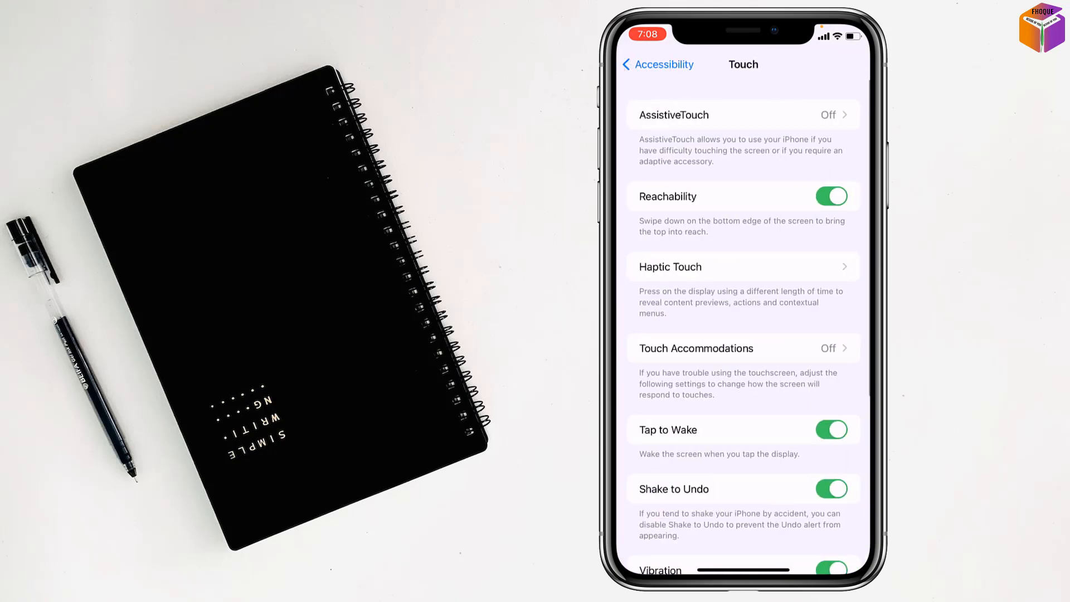
pyautogui.scroll(-3)
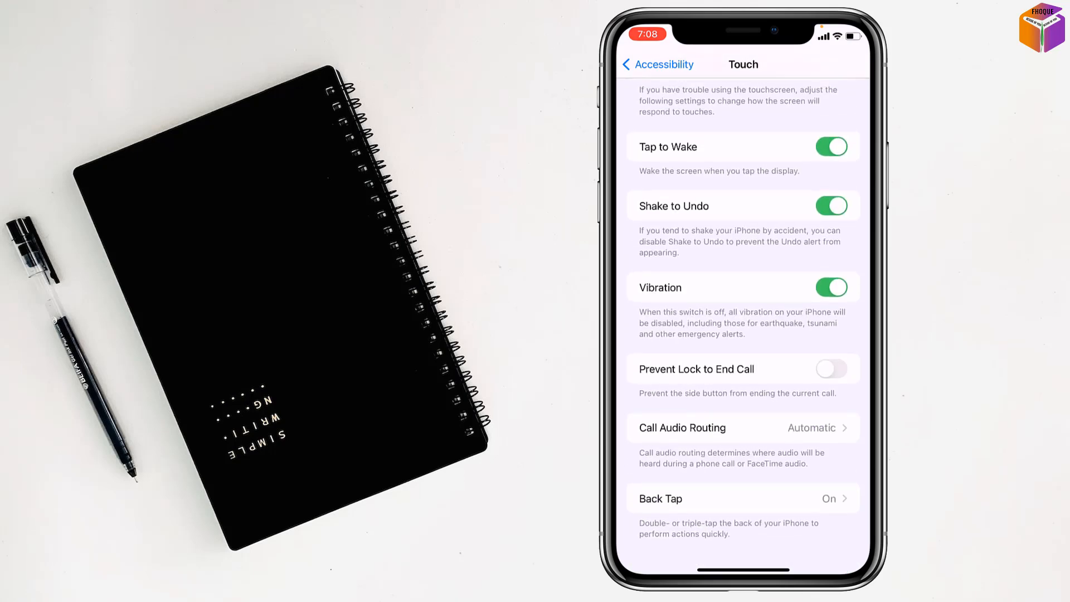
pyautogui.click(742, 498)
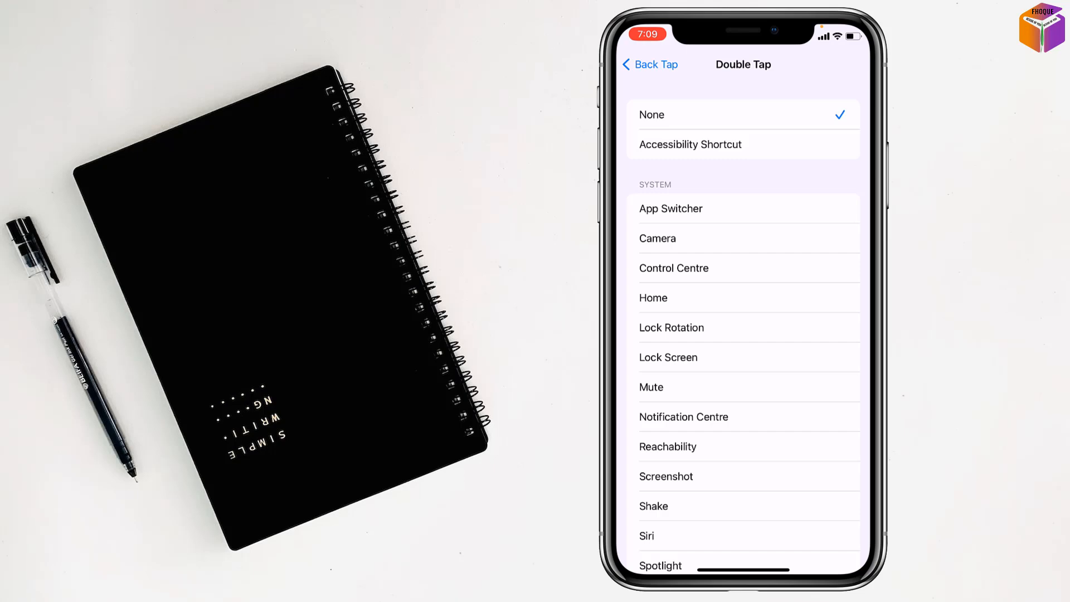
# Return to the Back Tap choices and set Triple Tap to None.
pyautogui.click(648, 64)
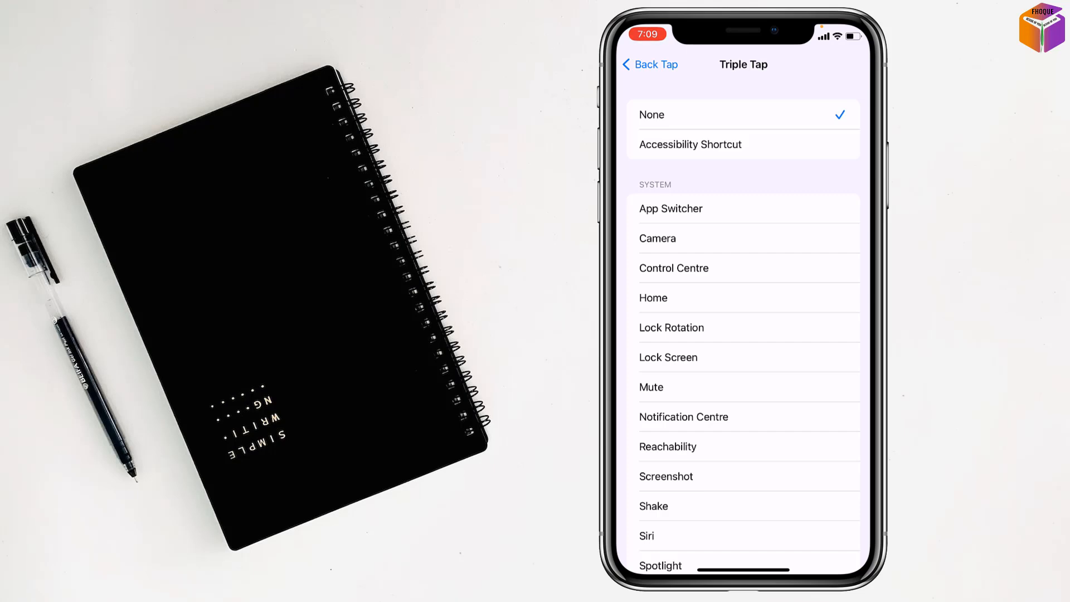
# Back out through Back Tap and Accessibility to the top-level Settings list.
pyautogui.click(648, 64)
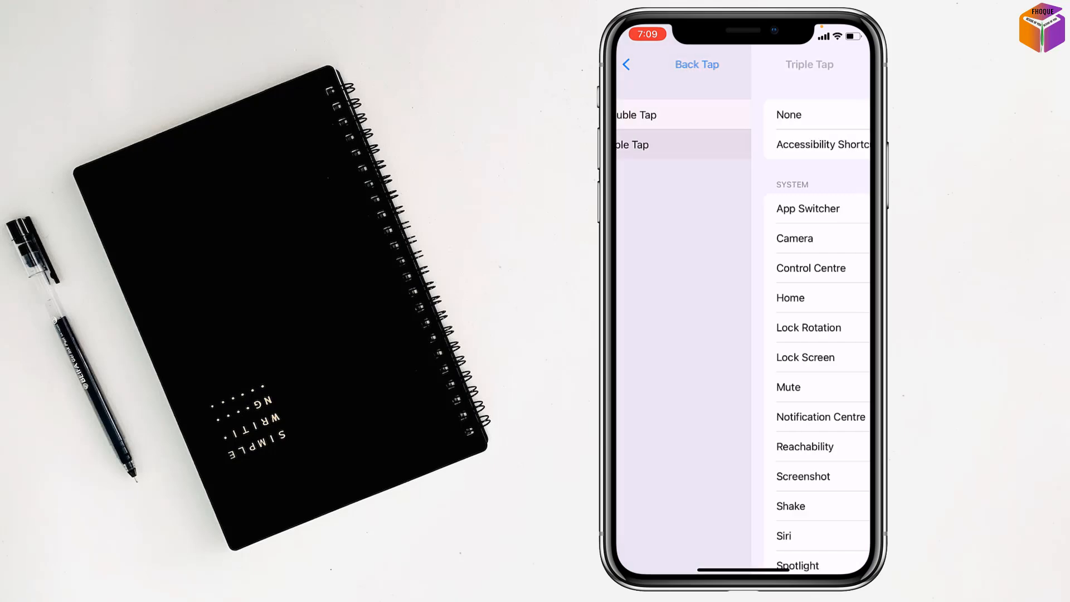
pyautogui.click(625, 64)
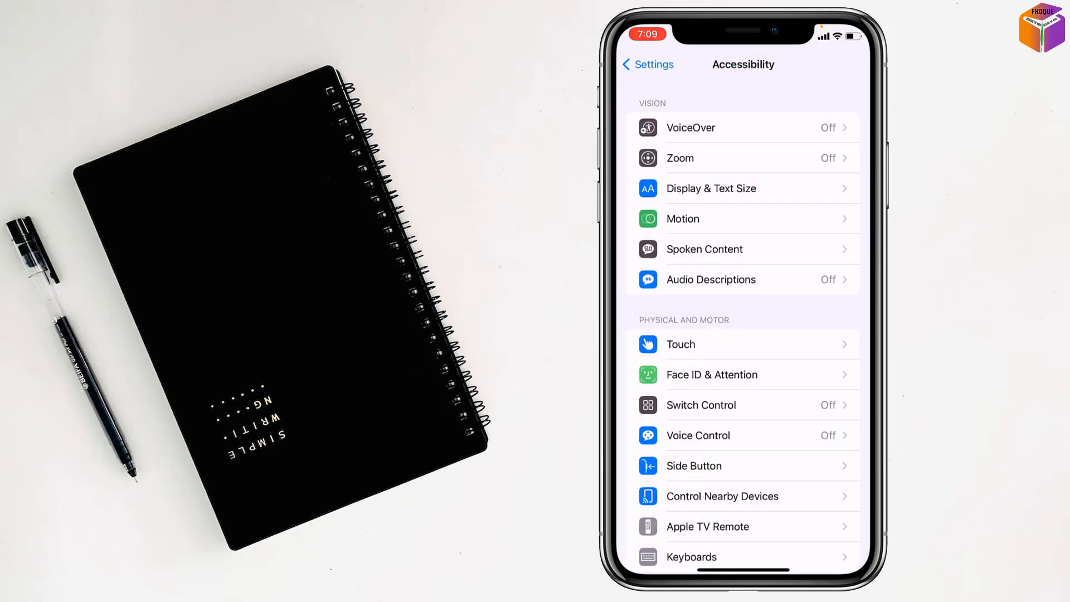
pyautogui.click(644, 64)
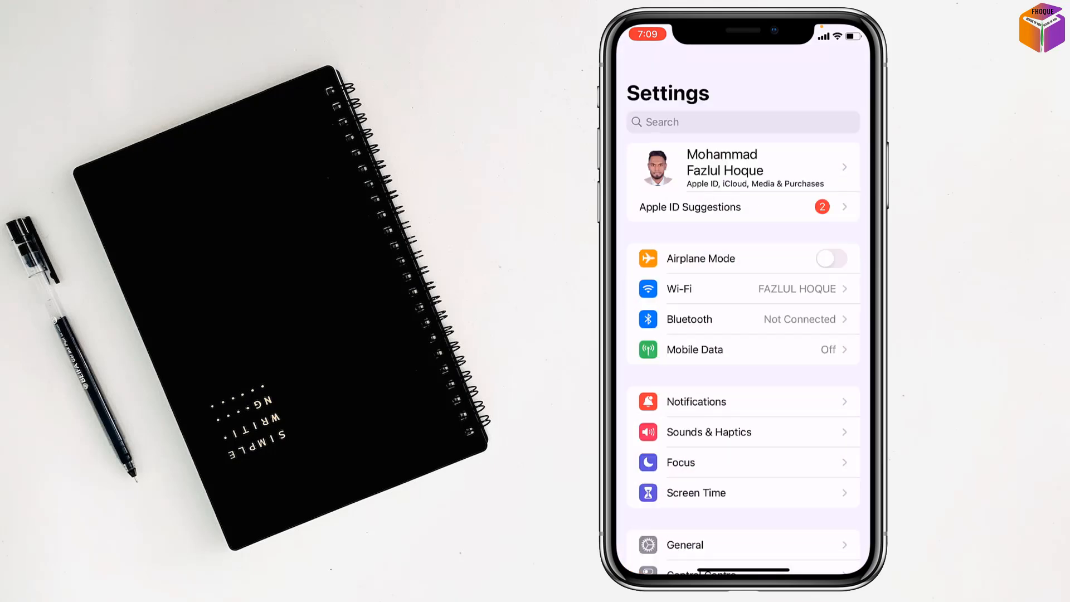